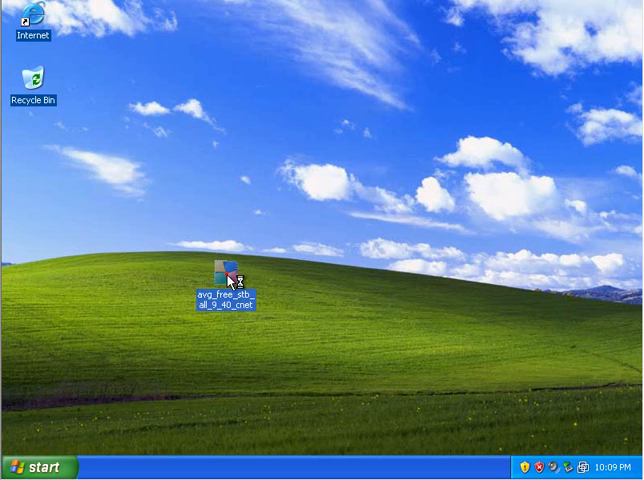
mouse_move(312, 332)
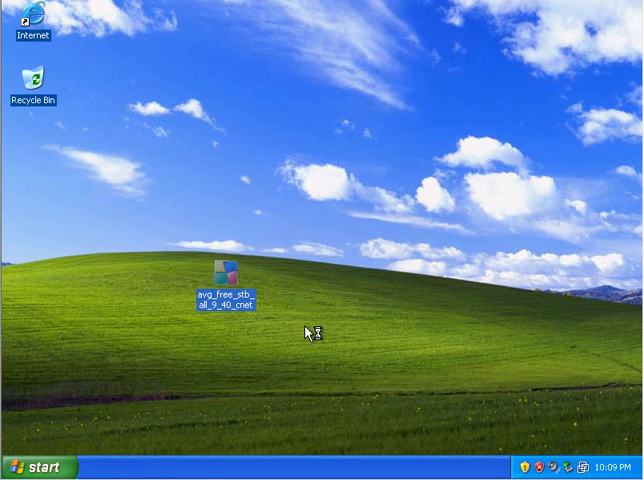
Launch the AVG setup file and choose the basic free protection edition in Download Manager.
double_click(228, 278)
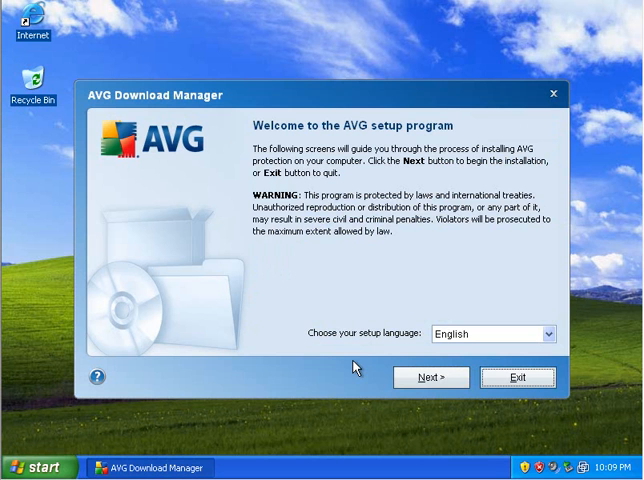
mouse_move(430, 376)
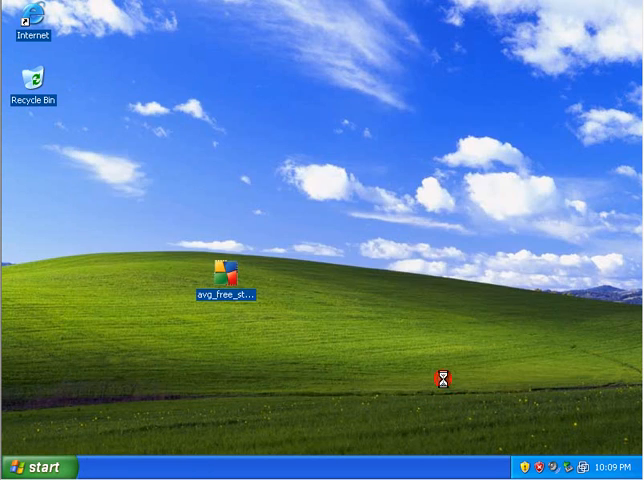
double_click(224, 276)
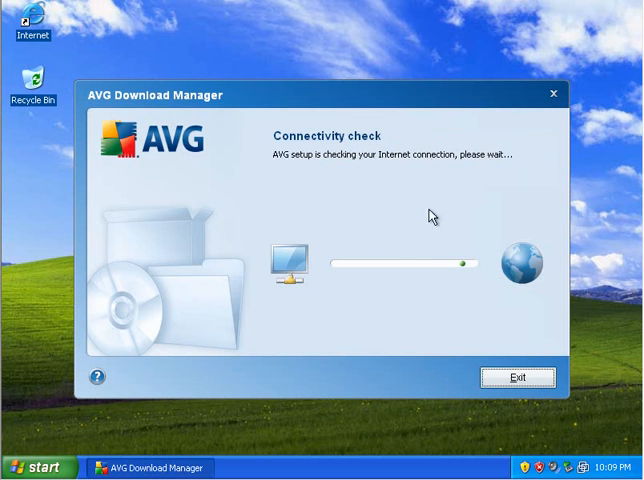
mouse_move(438, 248)
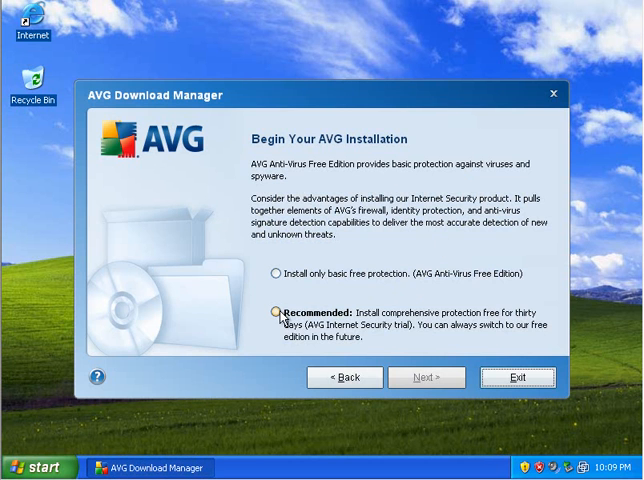
left_click(272, 312)
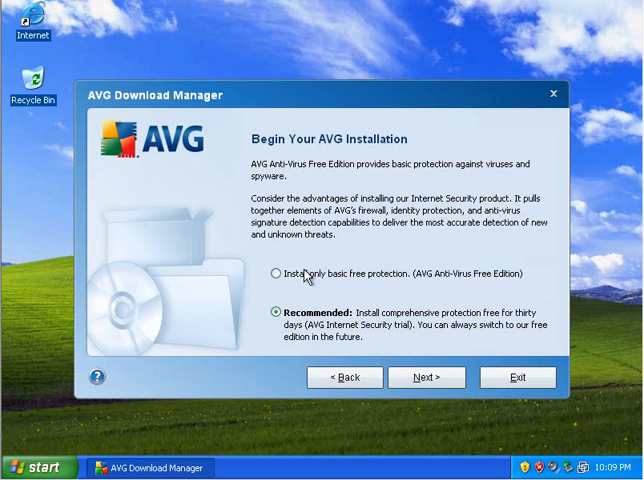
left_click(280, 272)
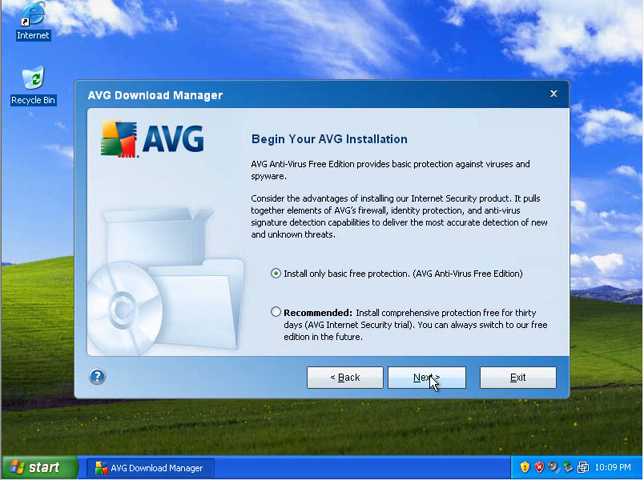
left_click(516, 376)
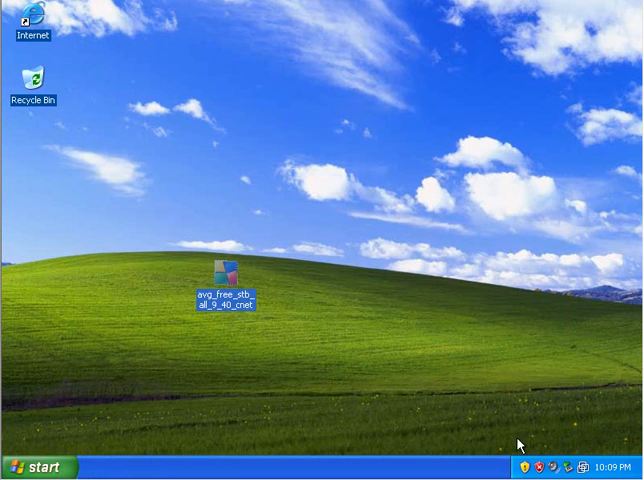
Accept the license, choose Standard Installation and decline Yahoo! as default search engine.
double_click(226, 280)
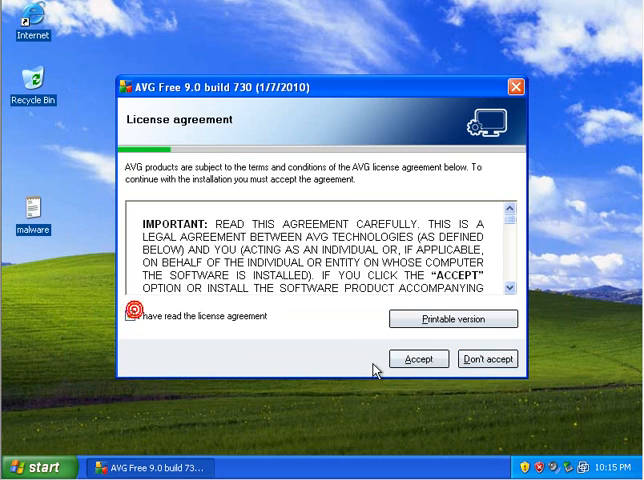
left_click(416, 358)
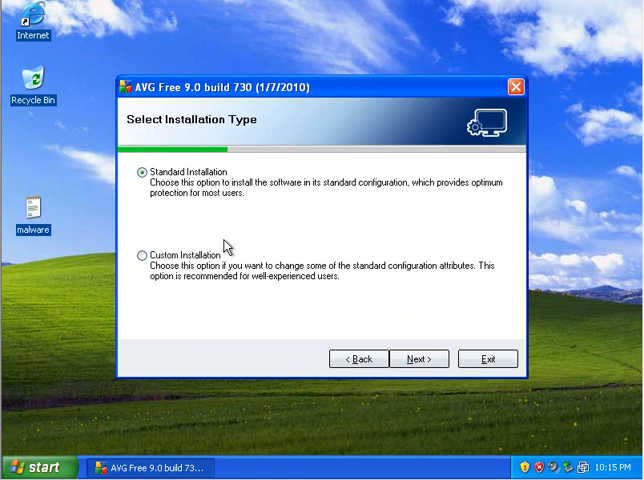
left_click(418, 358)
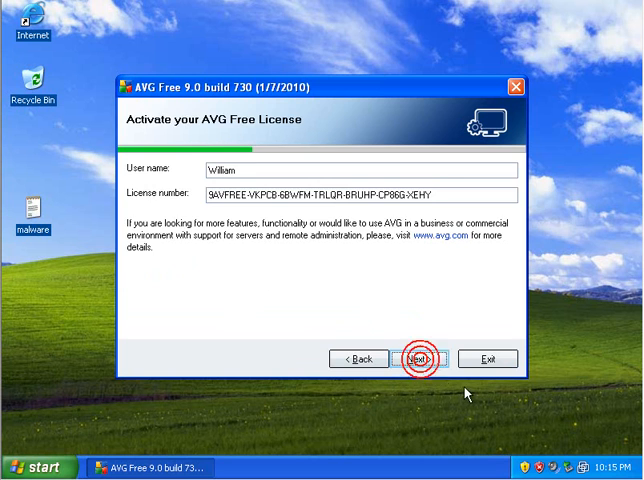
left_click(412, 358)
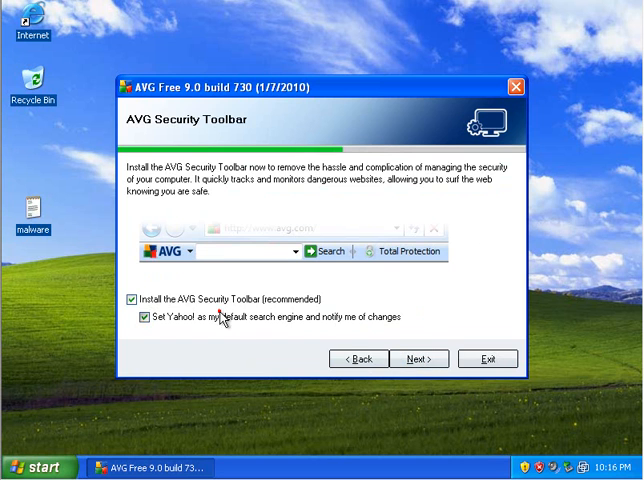
left_click(418, 358)
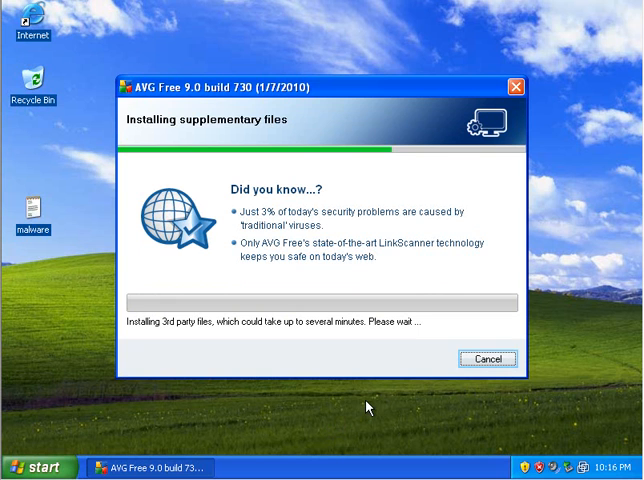
mouse_move(332, 364)
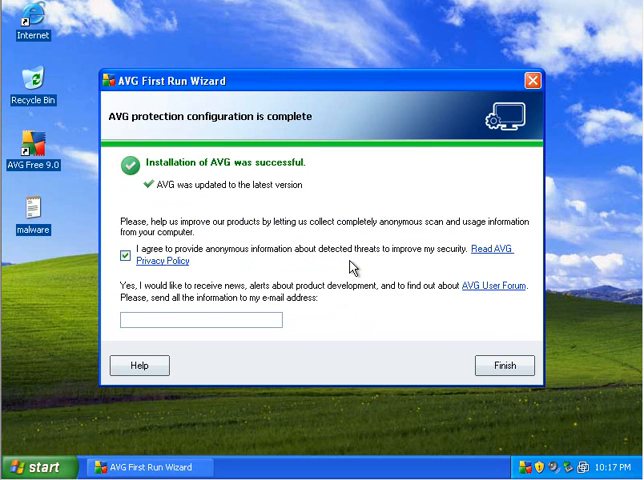
Finish the First Run Wizard and show the security components overview in the AVG window.
left_click(504, 366)
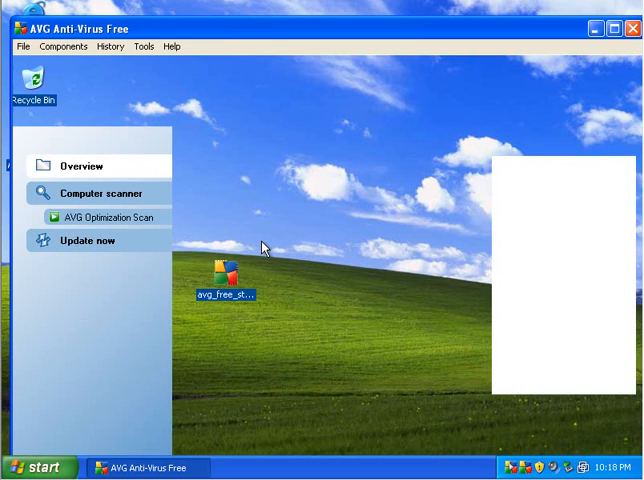
left_click(104, 216)
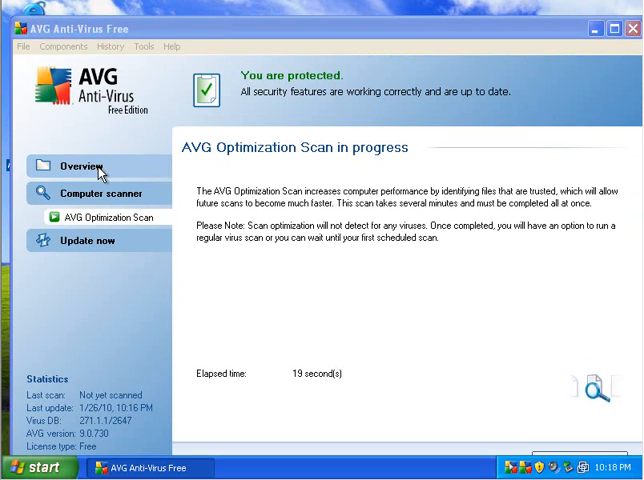
left_click(80, 166)
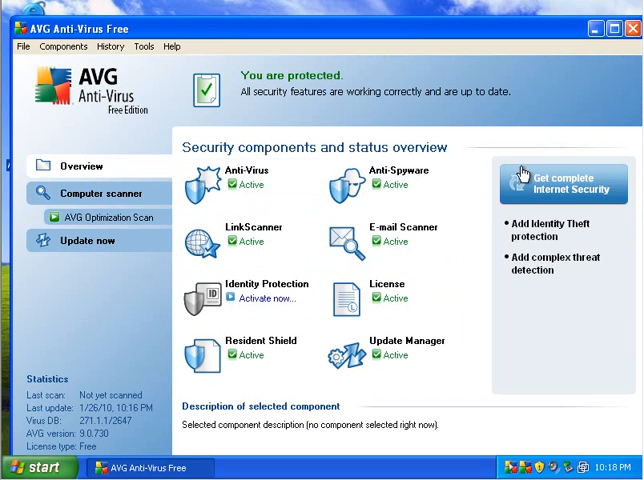
left_click(252, 240)
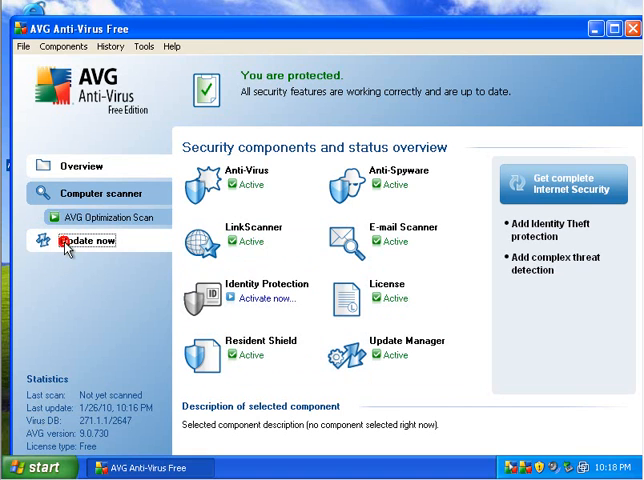
Start the available AVG program update from the Update dialog.
left_click(88, 240)
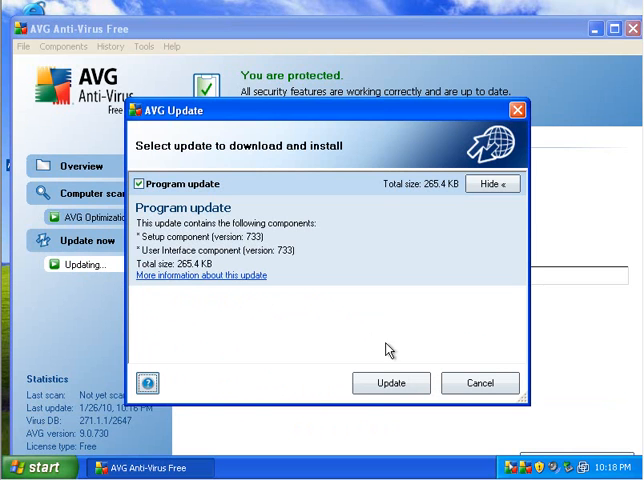
mouse_move(284, 272)
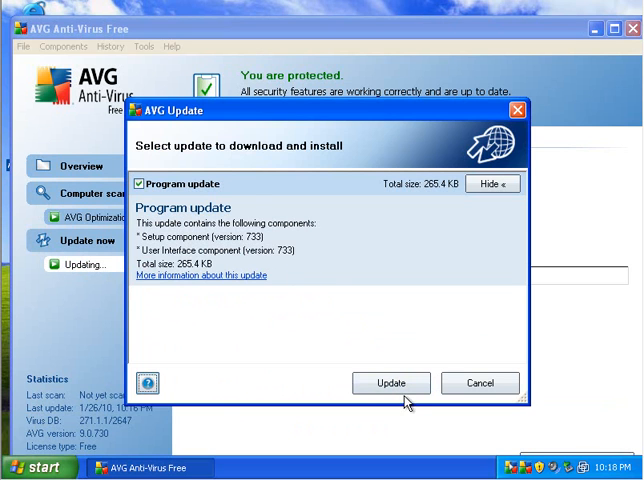
left_click(390, 384)
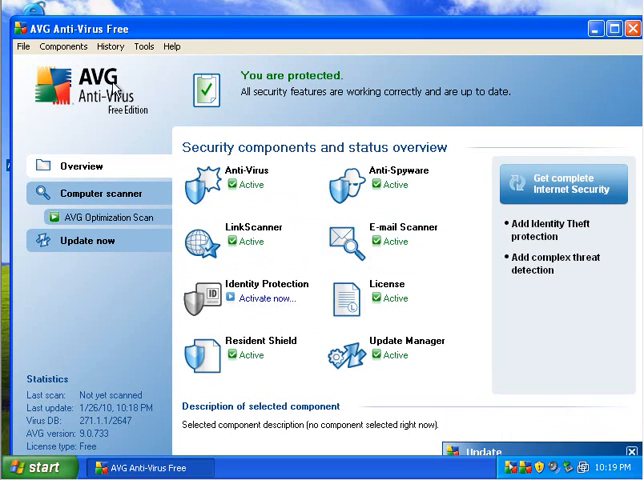
Review Advanced AVG Settings pages for faulty conditions, PUP Exceptions, LinkScanner and Scans.
left_click(144, 46)
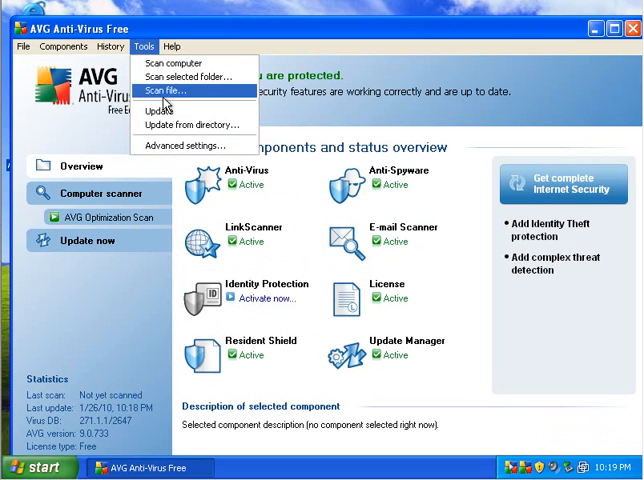
left_click(196, 144)
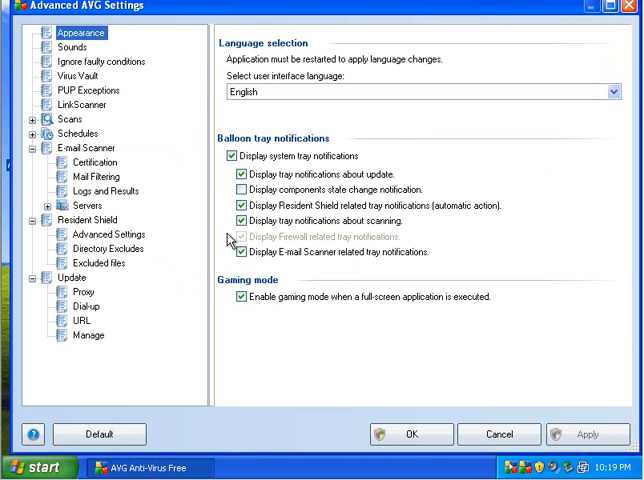
mouse_move(124, 52)
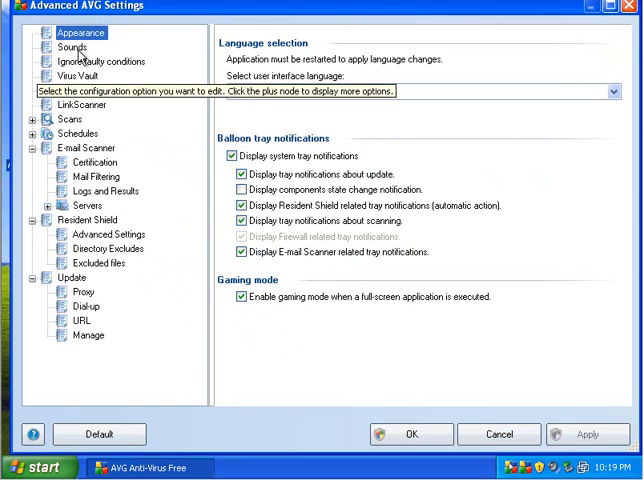
left_click(102, 60)
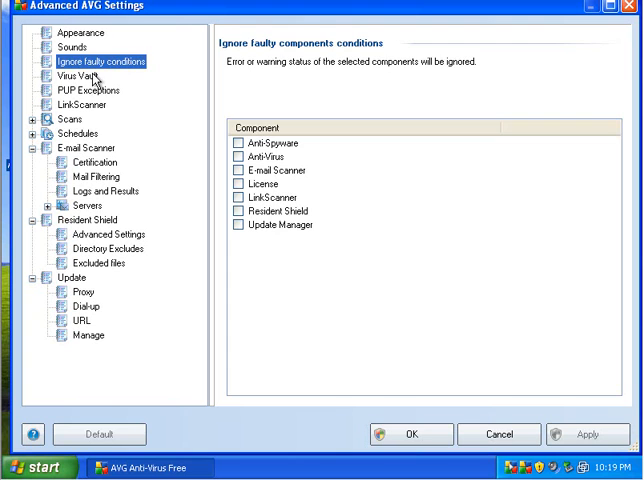
left_click(88, 90)
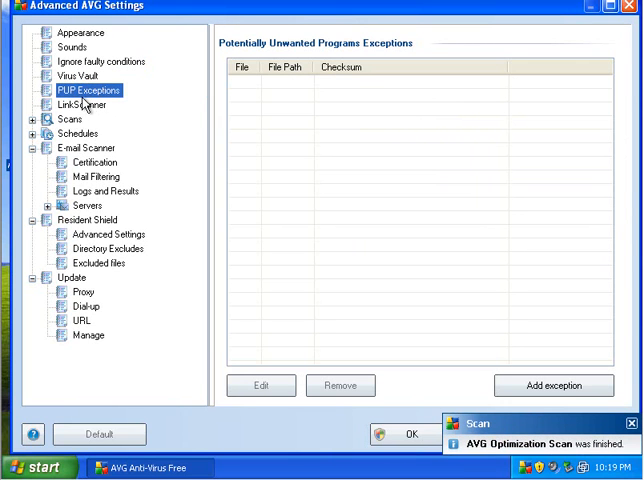
left_click(84, 104)
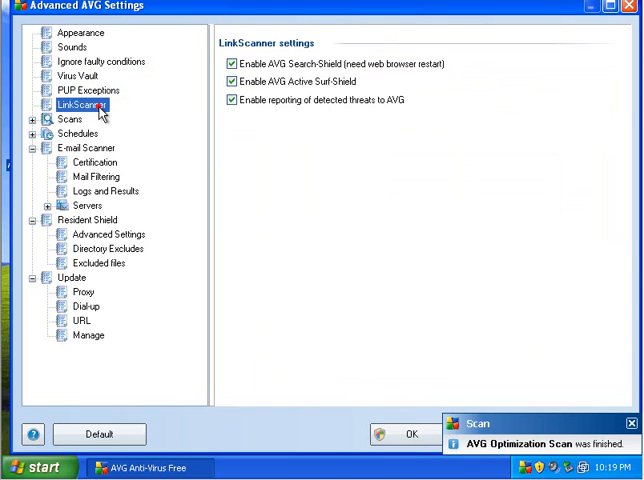
left_click(70, 132)
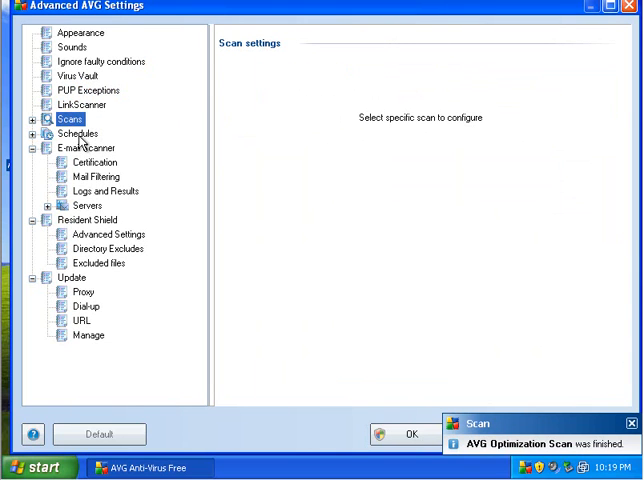
Review Resident Shield file types, excluded directories and Update settings, then close without changes.
left_click(90, 220)
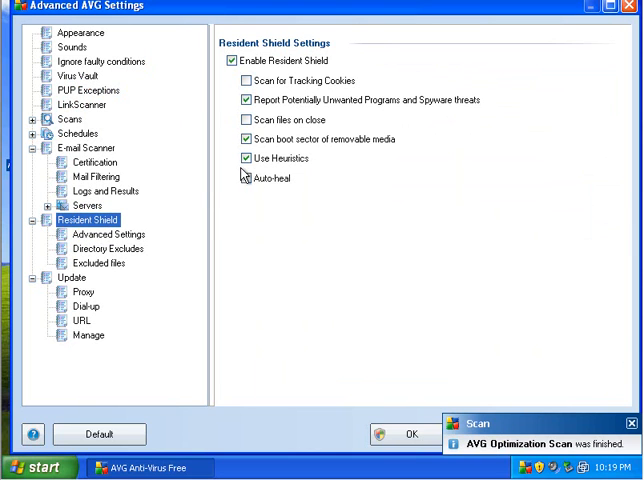
left_click(244, 80)
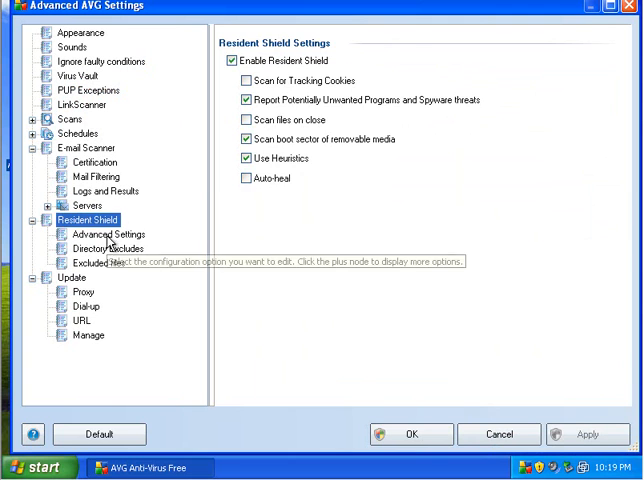
left_click(108, 234)
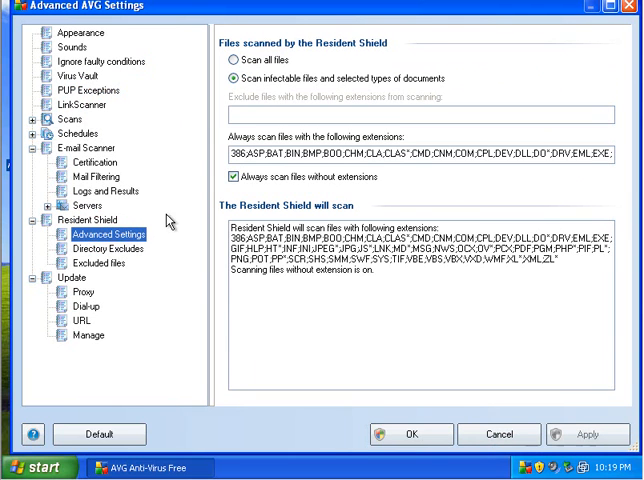
left_click(104, 250)
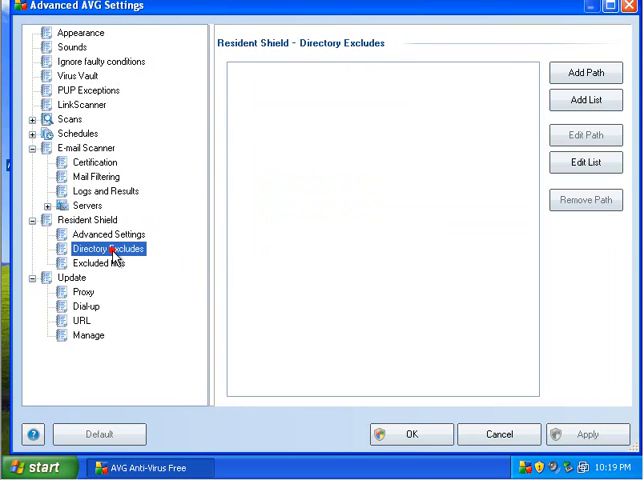
left_click(72, 276)
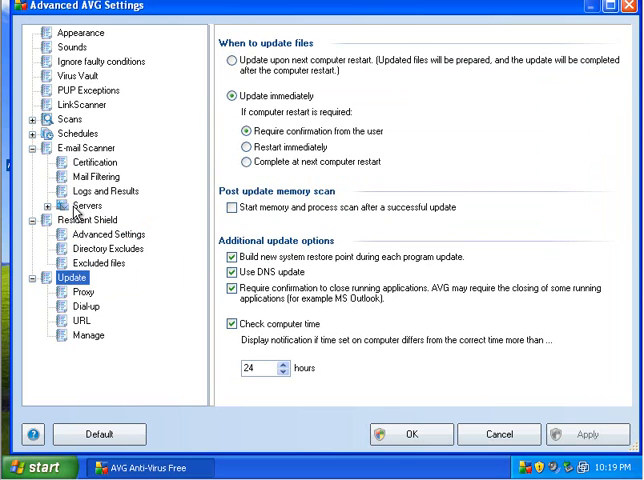
left_click(76, 132)
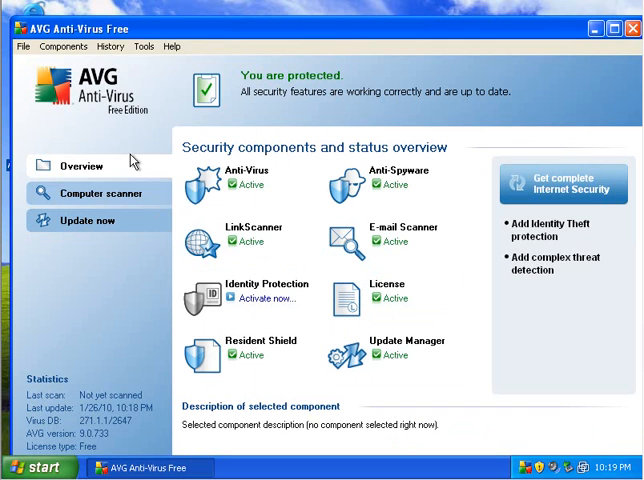
Run an Anti-Virus definitions update that finds no new files, then close the AVG window.
left_click(108, 46)
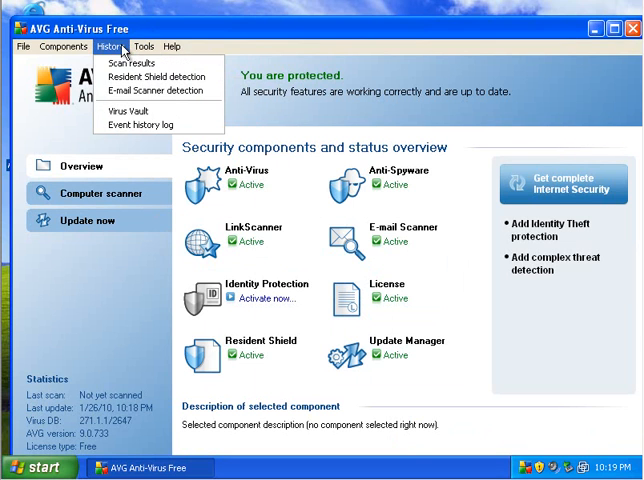
left_click(62, 46)
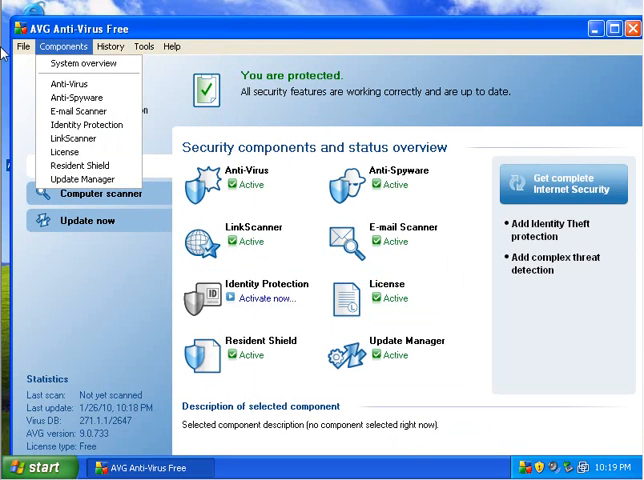
left_click(254, 178)
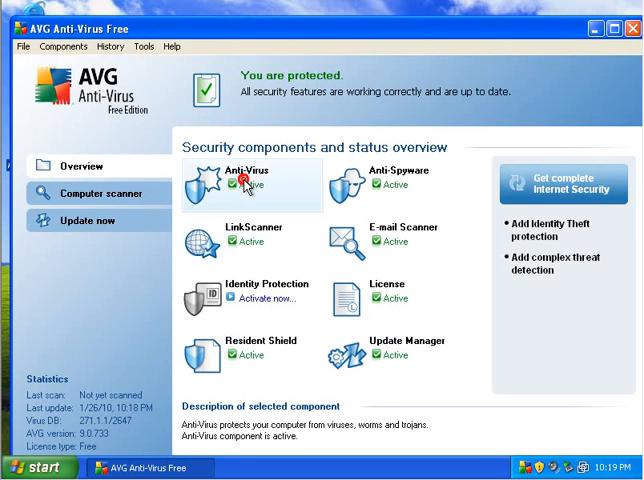
left_click(250, 178)
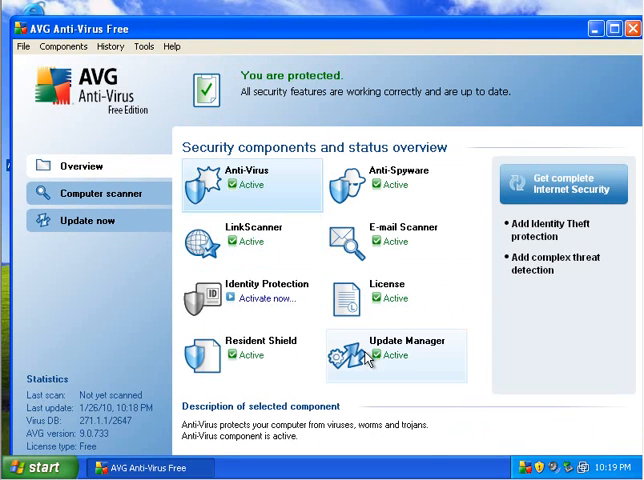
left_click(80, 220)
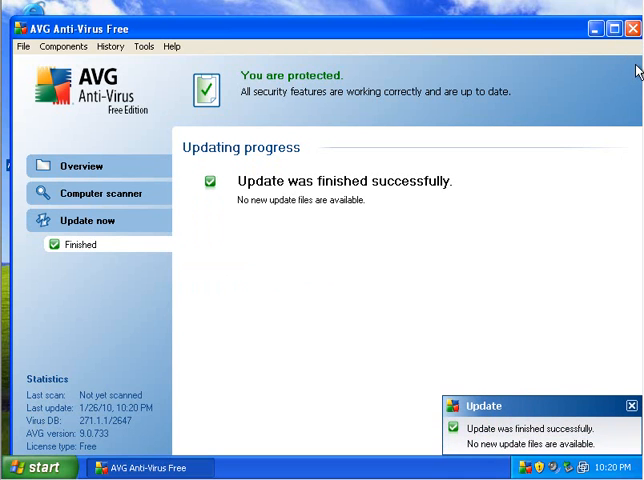
left_click(618, 406)
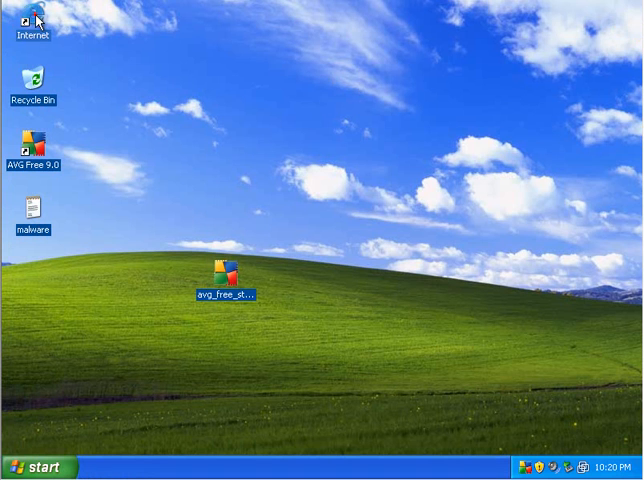
Download and run synartel.exe from resultat-bac-2009.fr in Internet Explorer.
double_click(34, 210)
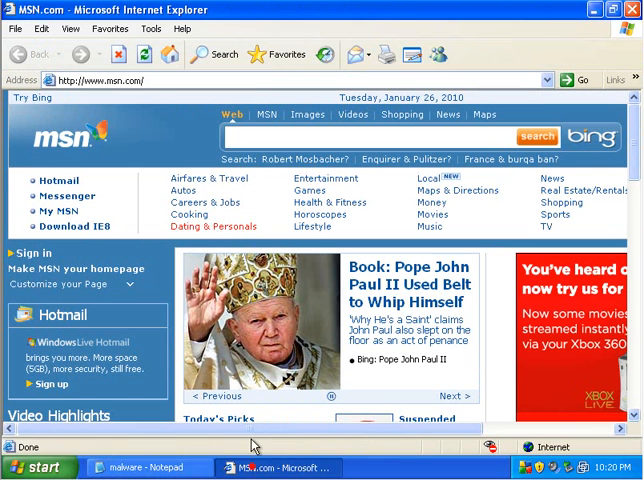
type("http://www.resultat-bac-2009.fr/orange/ie/synartel.exe")
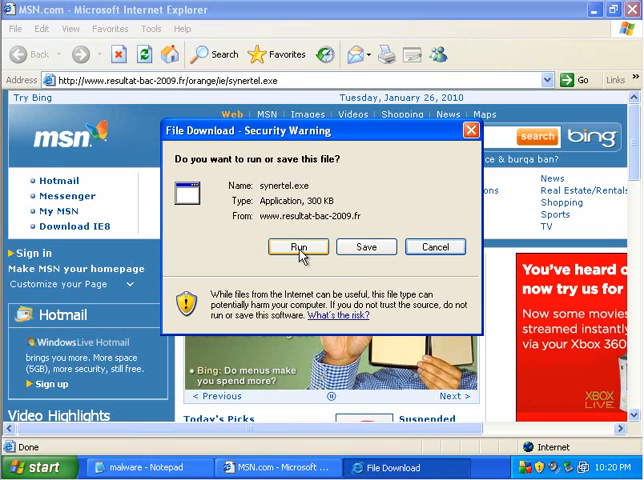
left_click(298, 246)
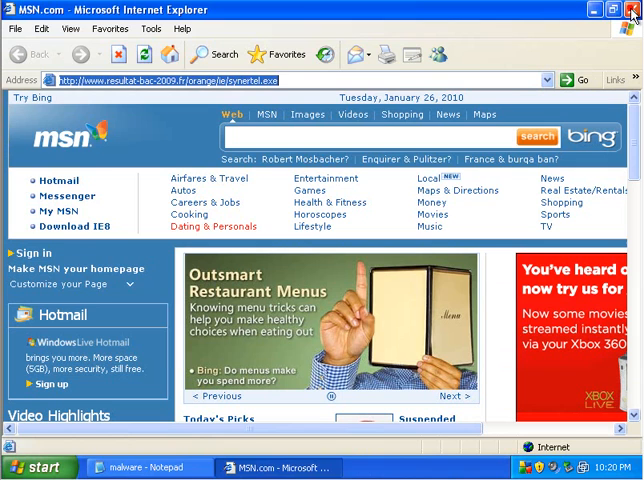
left_click(148, 468)
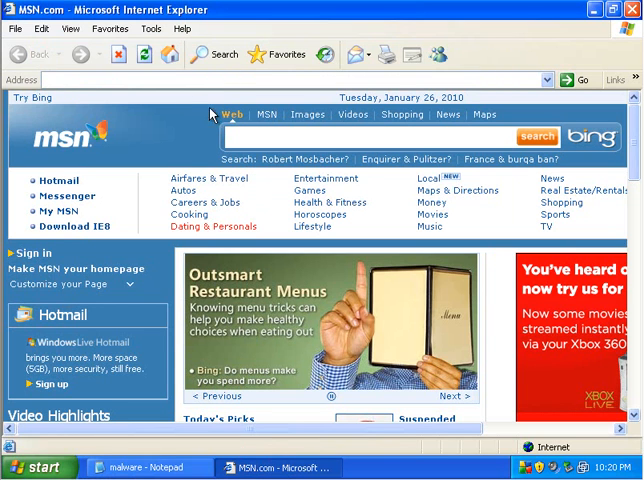
left_click(144, 468)
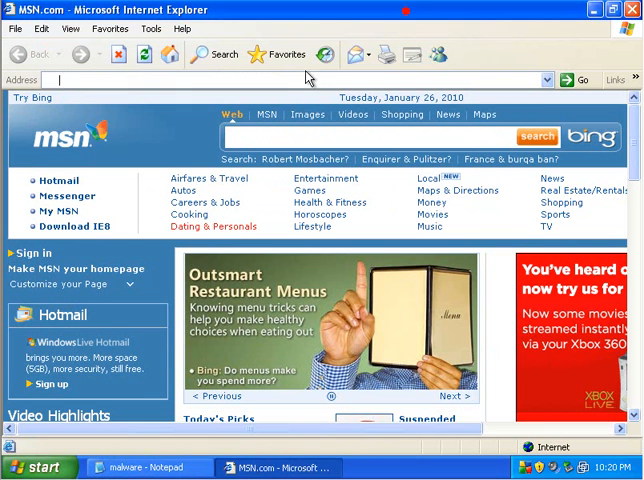
Download and run setup.exe from newbramd.com and crypted.exe from 93.174.93.137.
type("http://newbramd.com/get.php?id=1")
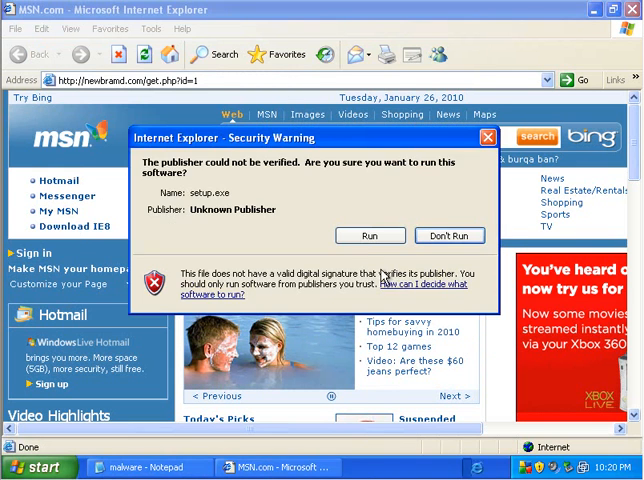
left_click(450, 236)
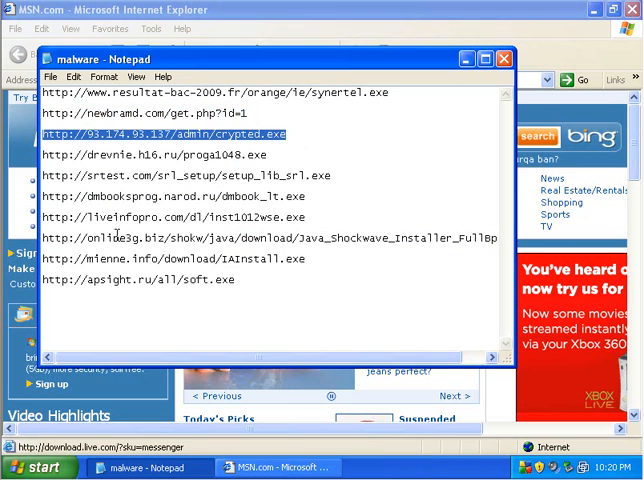
left_click(280, 468)
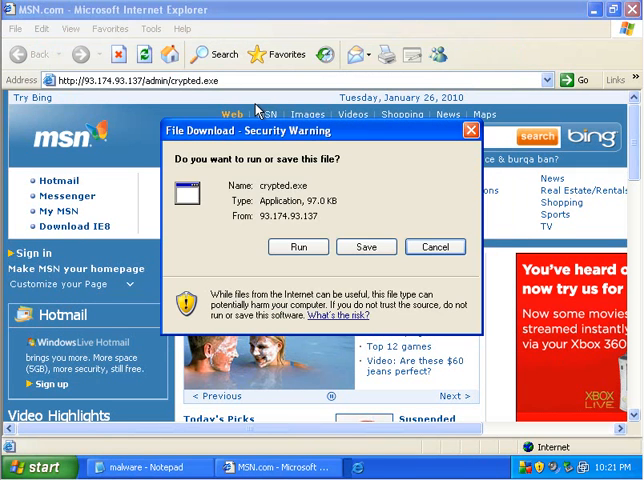
left_click(296, 246)
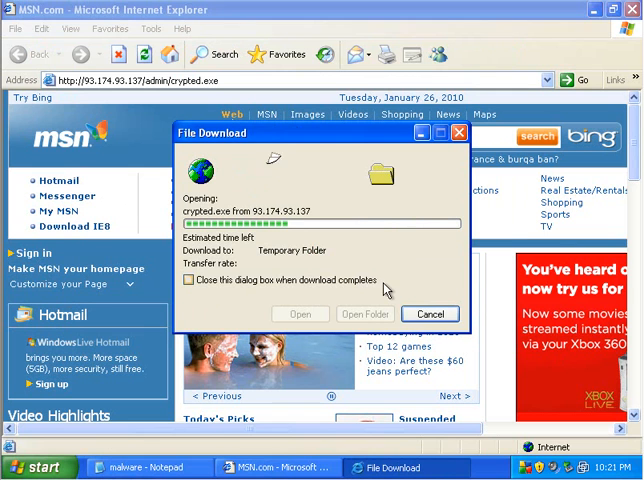
left_click(430, 312)
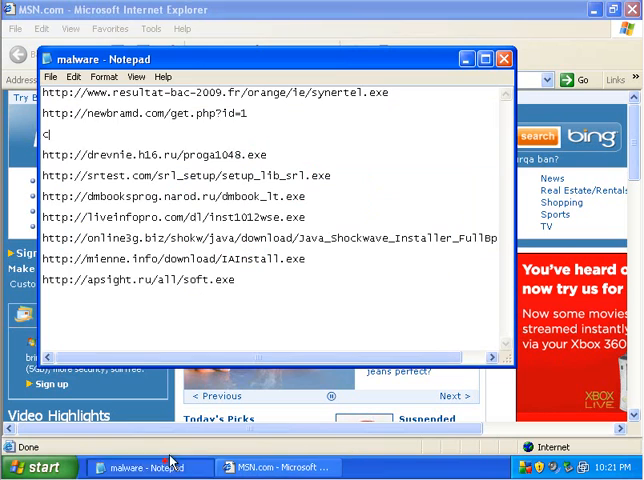
type("http://93.174.93.137/admin/crypted.exe")
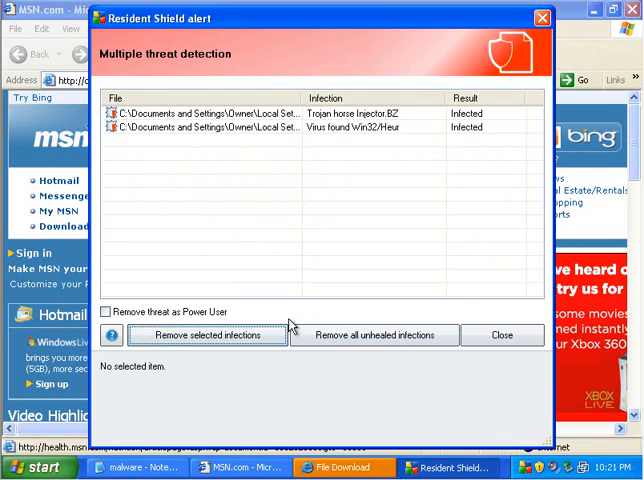
Enable 'Remove threat as Power User' in the Resident Shield alert.
left_click(104, 312)
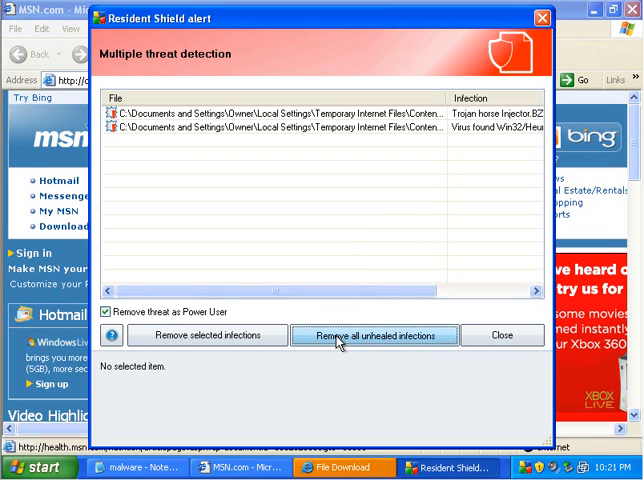
mouse_move(350, 440)
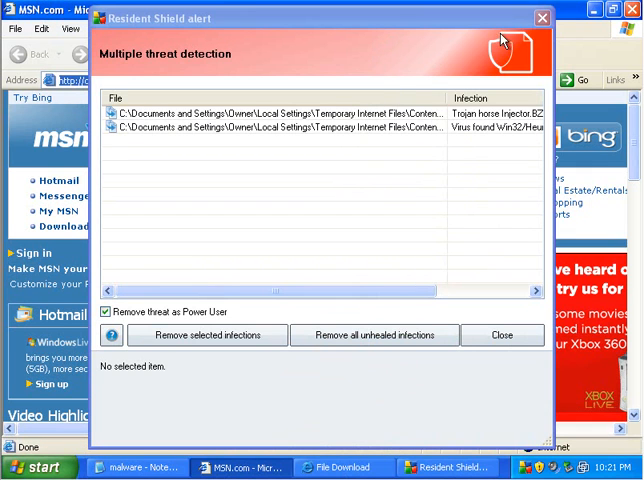
mouse_move(184, 376)
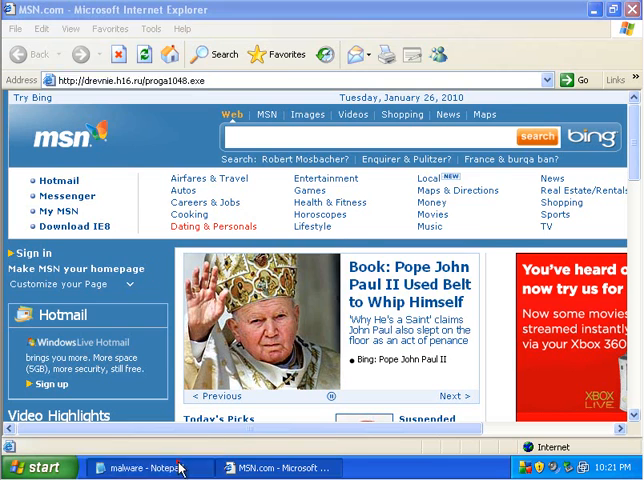
Download and run dmbook_8.exe, inst1012wwe.exe and the unverified Java Shockwave installer.
left_click(146, 468)
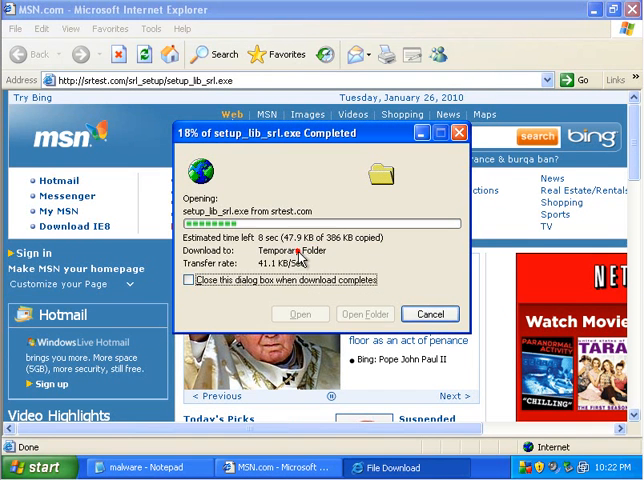
left_click(428, 312)
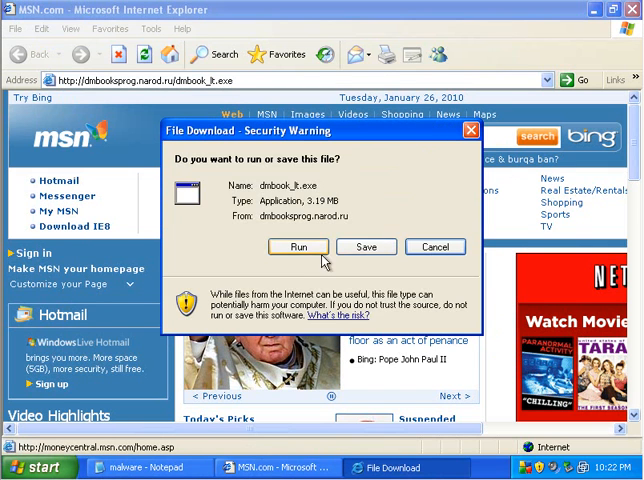
left_click(298, 246)
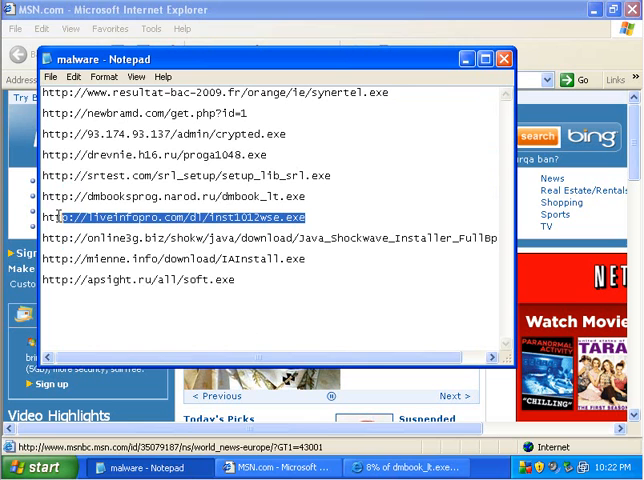
left_click(270, 468)
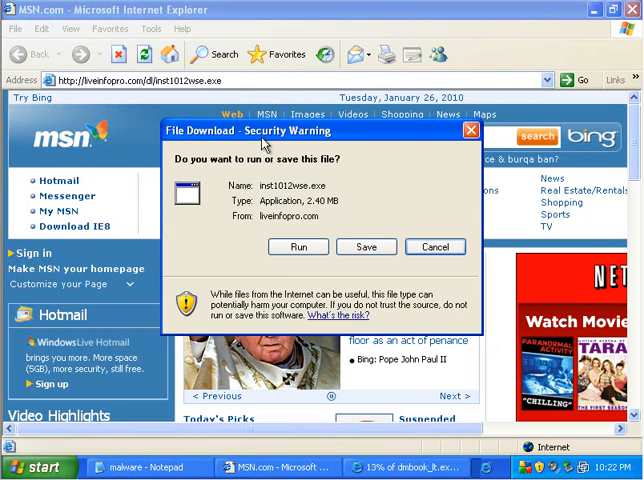
left_click(298, 246)
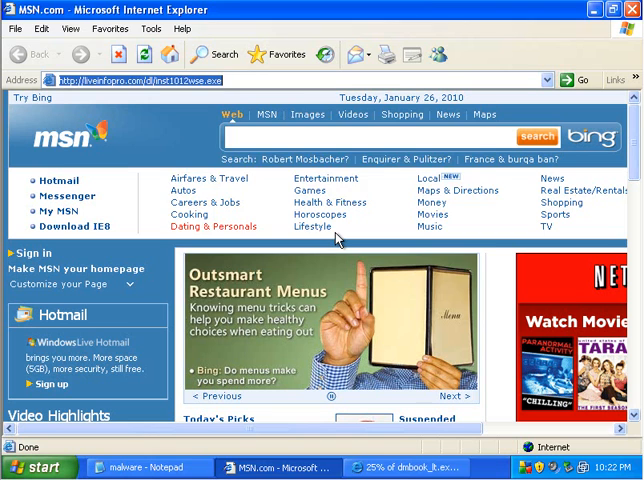
mouse_move(362, 248)
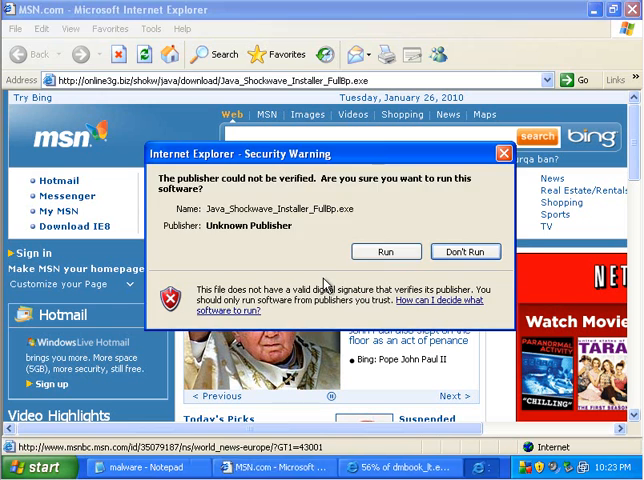
left_click(464, 252)
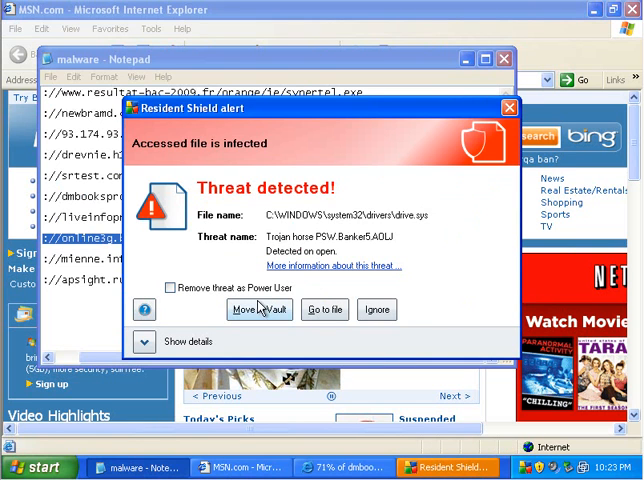
mouse_move(422, 224)
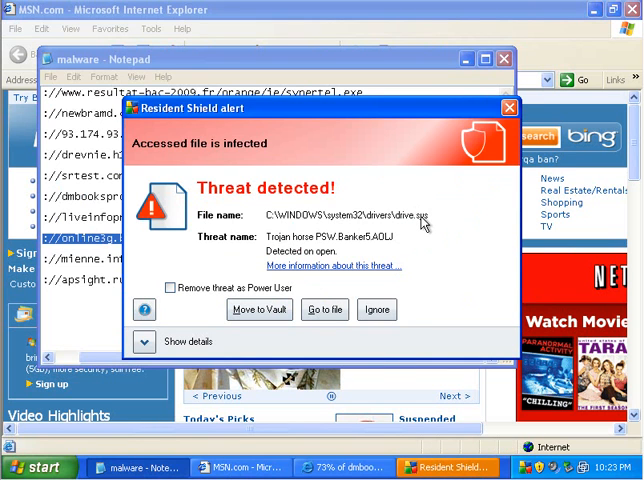
mouse_move(408, 228)
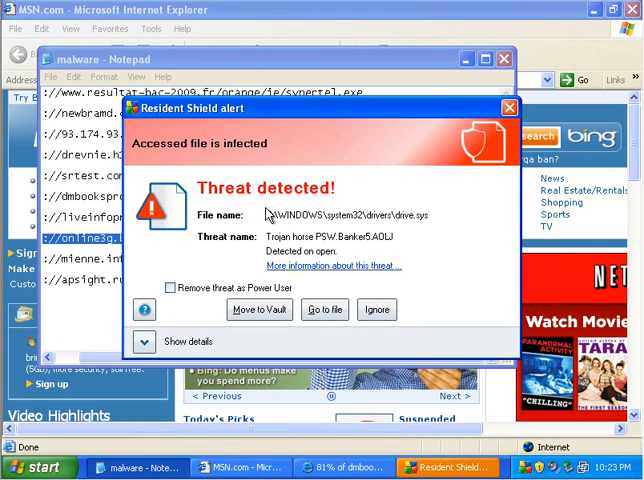
Move the infected drive.sys file flagged as Trojan horse PSW.Banker5.AOLJ to the Vault.
left_click(170, 288)
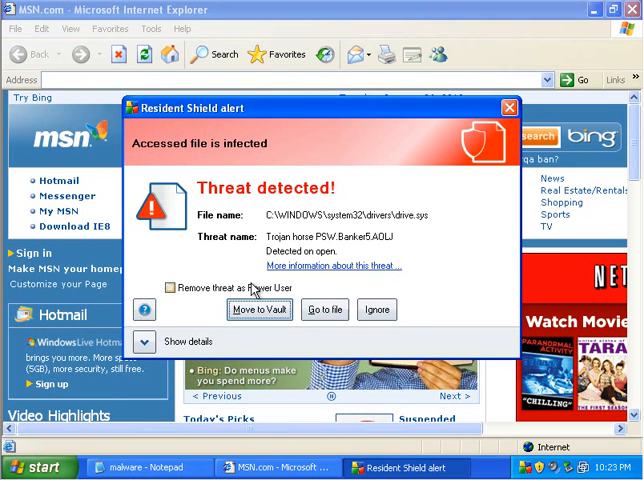
left_click(376, 308)
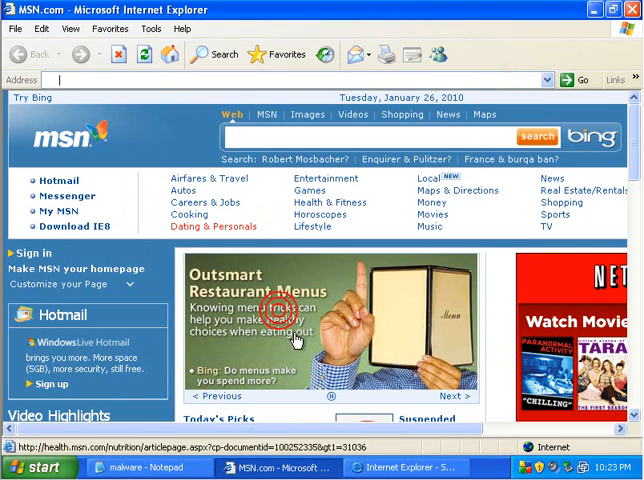
Run IAinstall.exe from mienne.info and start opening soft.exe from apsight.ru.
left_click(144, 468)
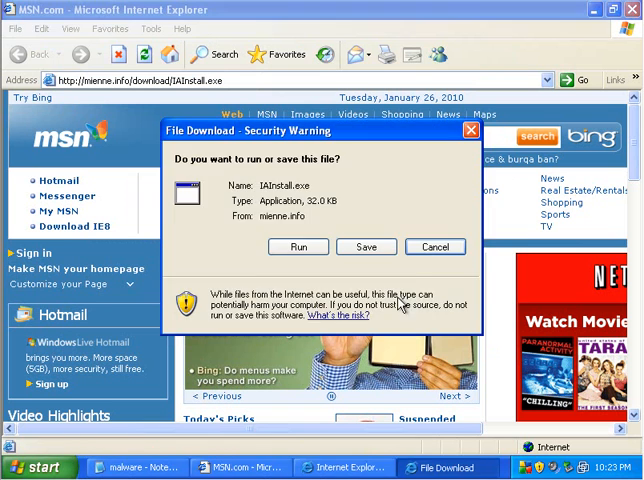
left_click(298, 246)
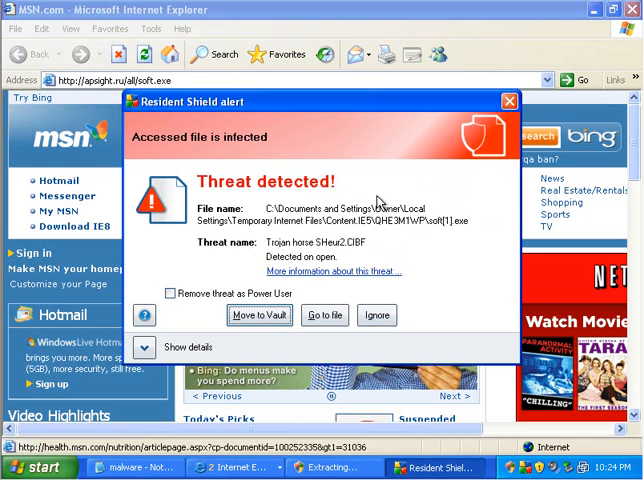
Handle the three listed threats with Remove threat as Power User; Windows crashes to STOP 0x000000BE.
left_click(170, 292)
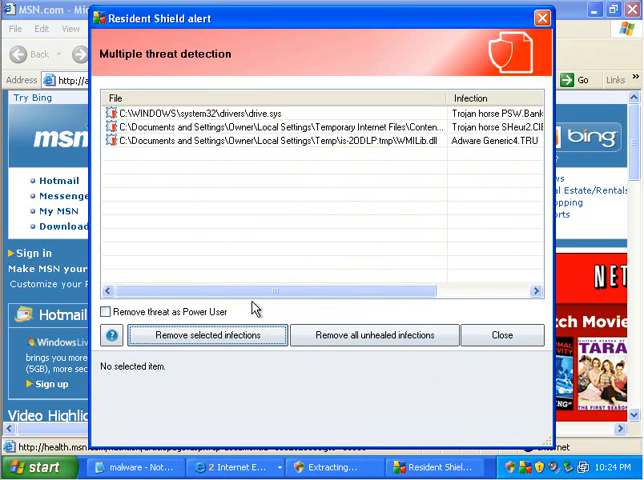
left_click(104, 312)
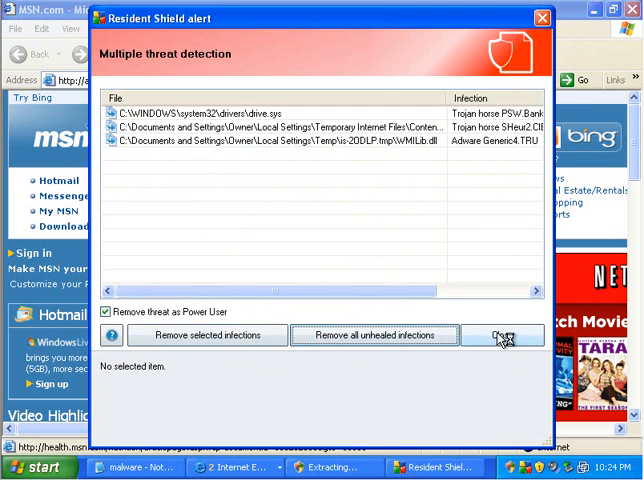
left_click(502, 336)
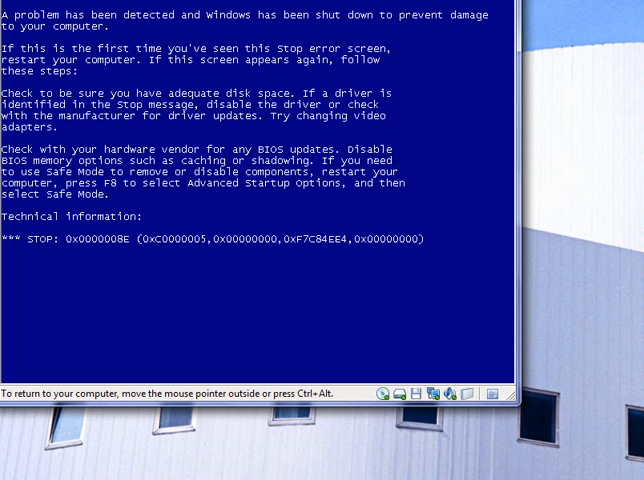
mouse_move(384, 388)
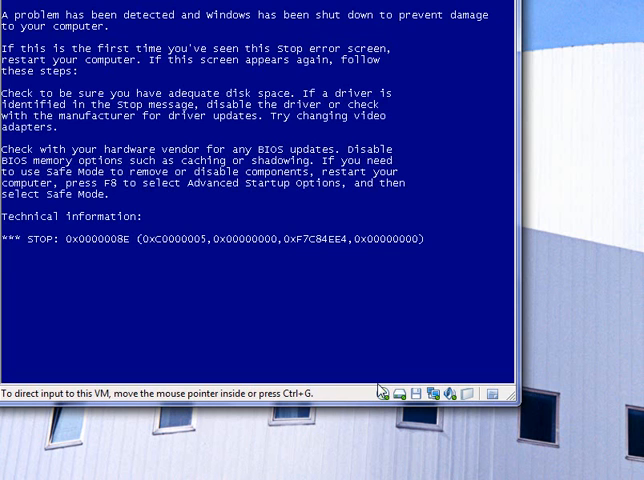